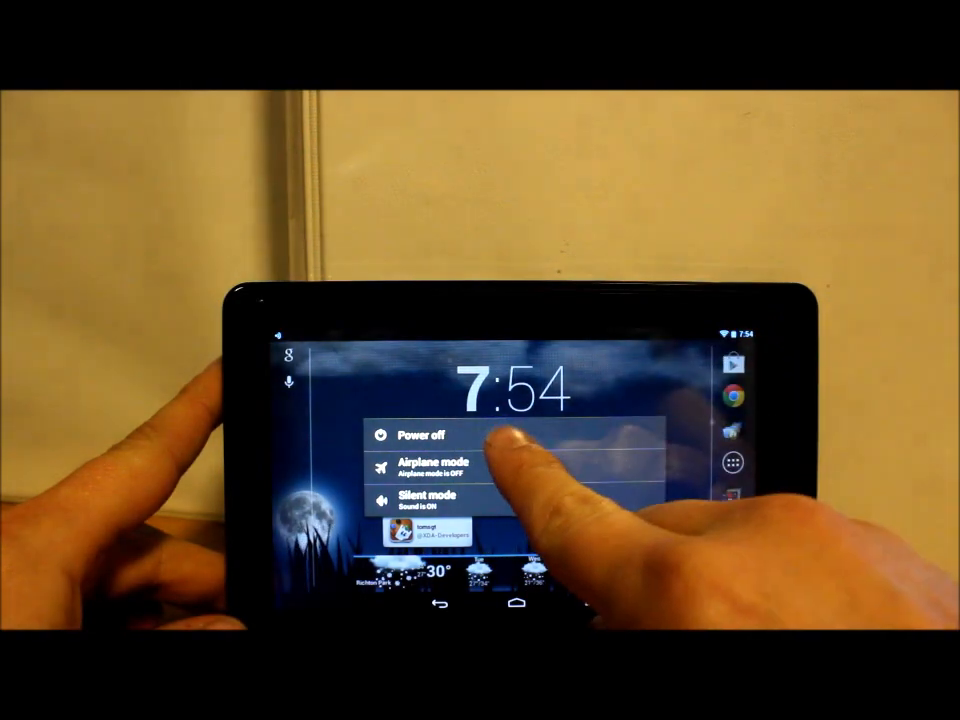
Choose Power off and confirm with OK so the tablet starts shutting down
left_click(416, 432)
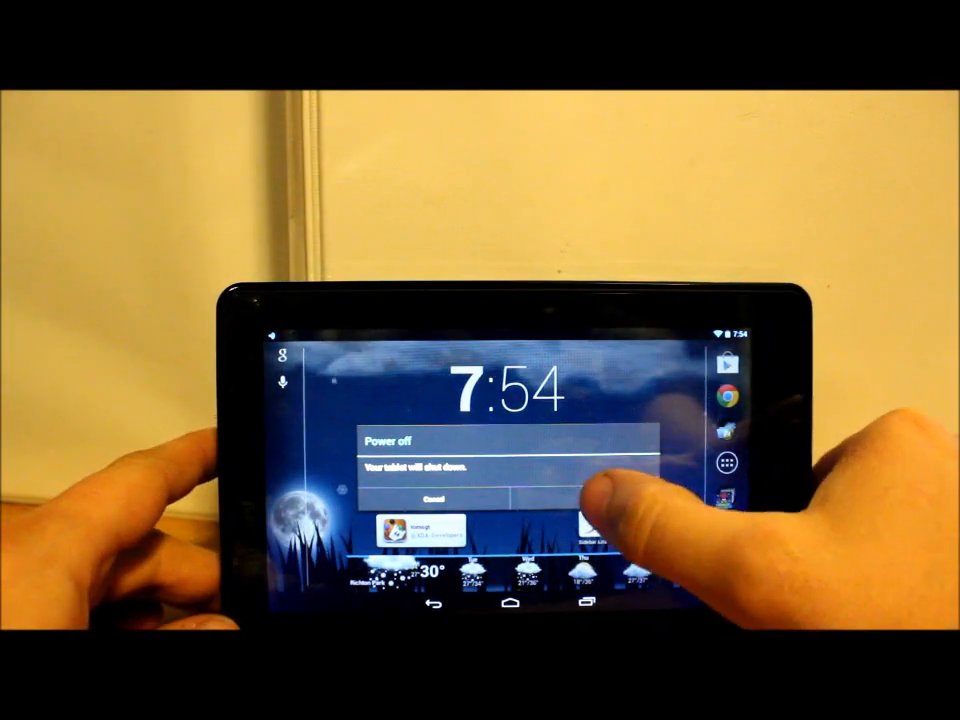
left_click(600, 496)
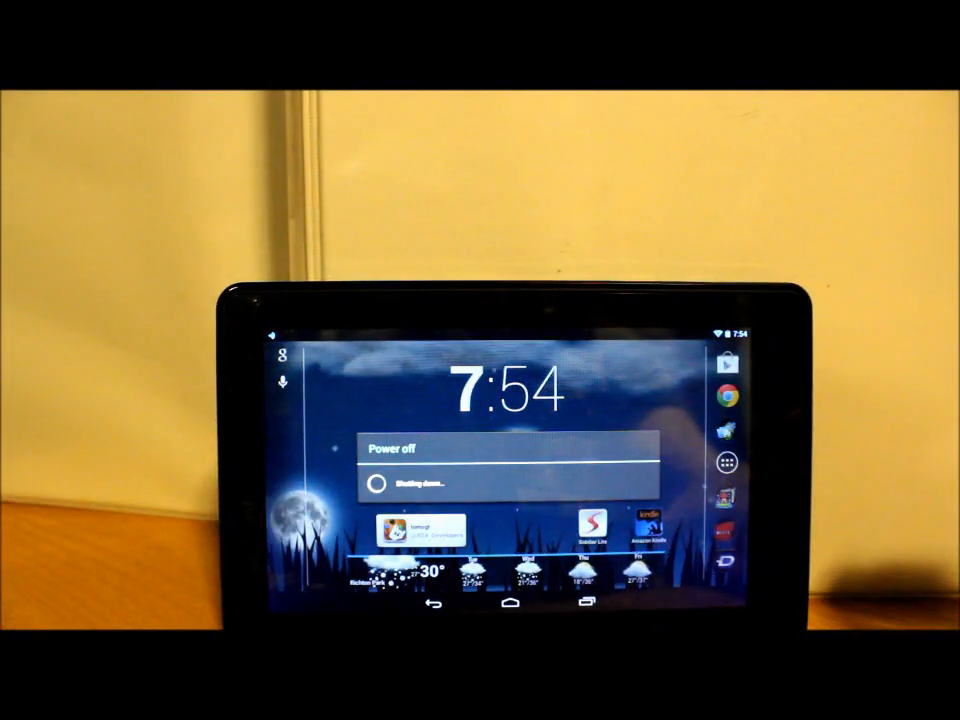